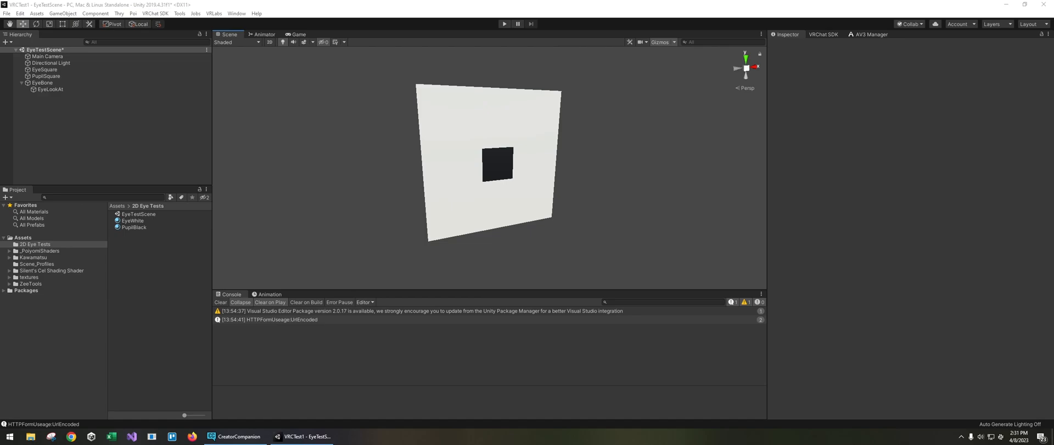
mouse_move(645, 194)
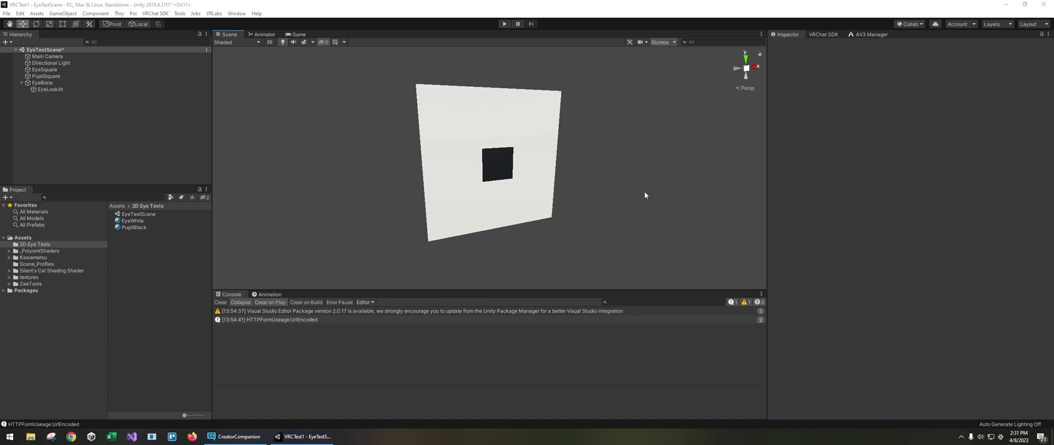
mouse_move(447, 114)
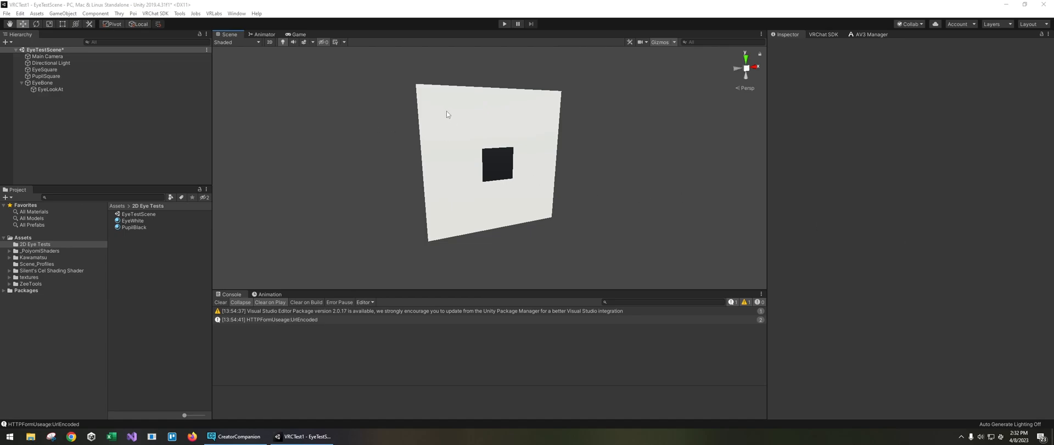
Slide the black pupil square up and left across the eye and check it edge-on.
left_click(44, 69)
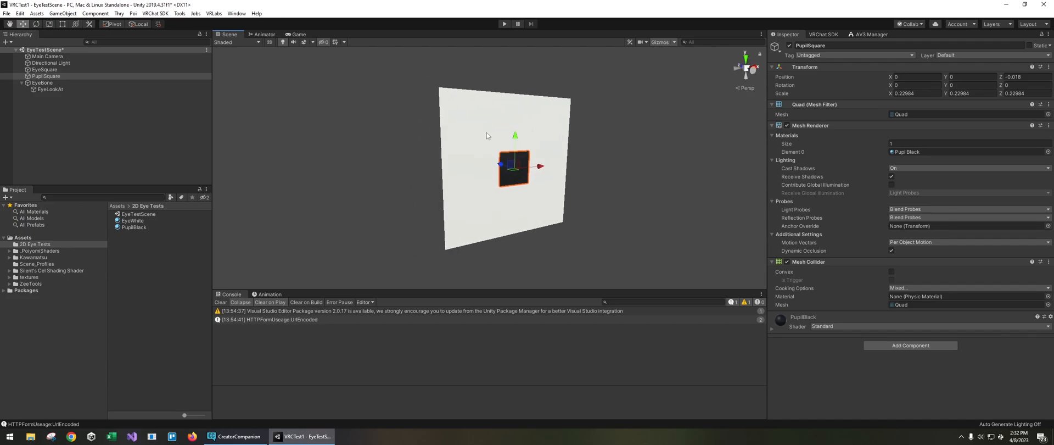
left_click_drag(513, 168, 469, 131)
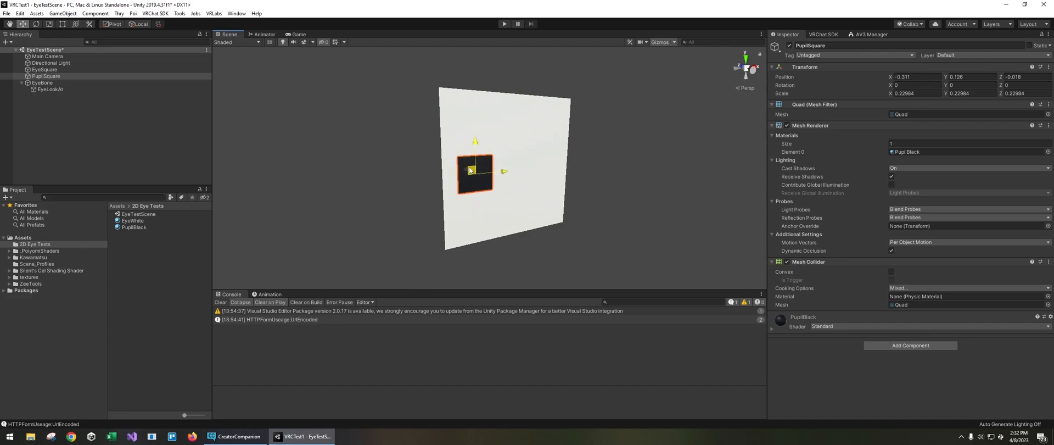
left_click_drag(475, 170, 551, 179)
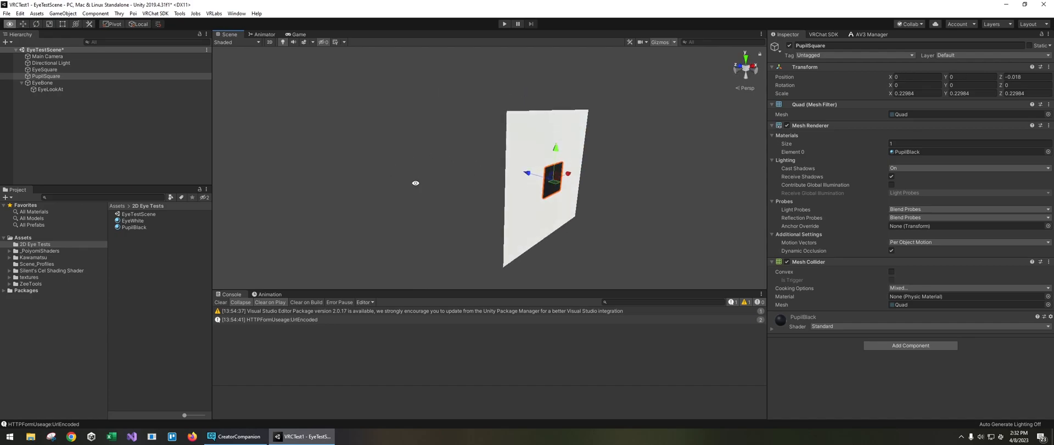
left_click_drag(551, 174, 507, 161)
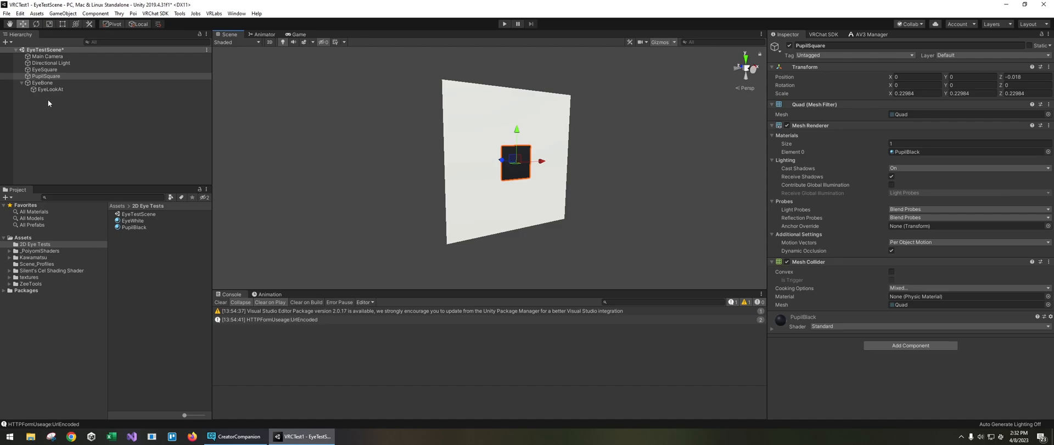
Give EyeBone and then EyeLookAt coloured dot icons from the Inspector icon dropdown.
left_click(42, 82)
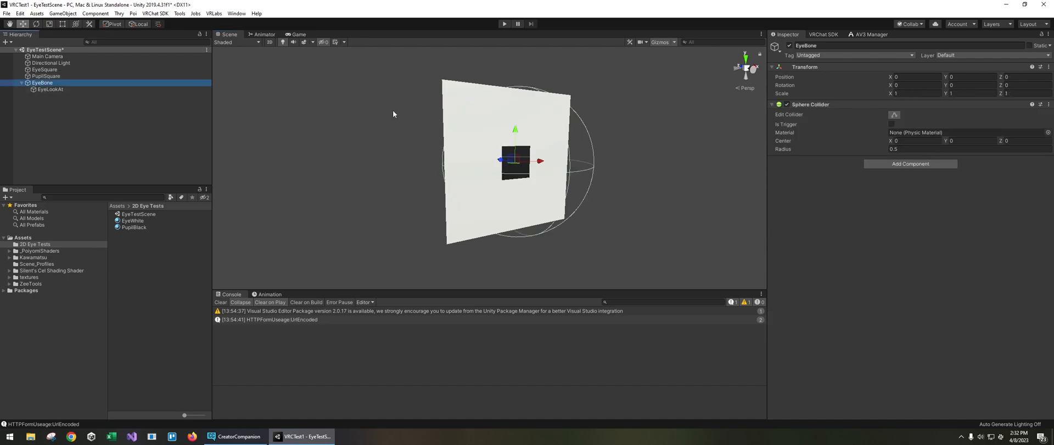
mouse_move(603, 137)
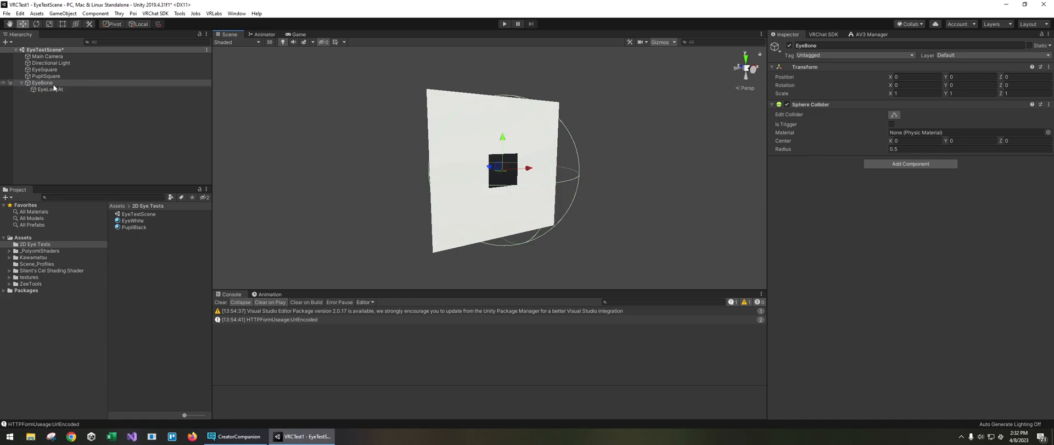
left_click_drag(502, 172, 493, 190)
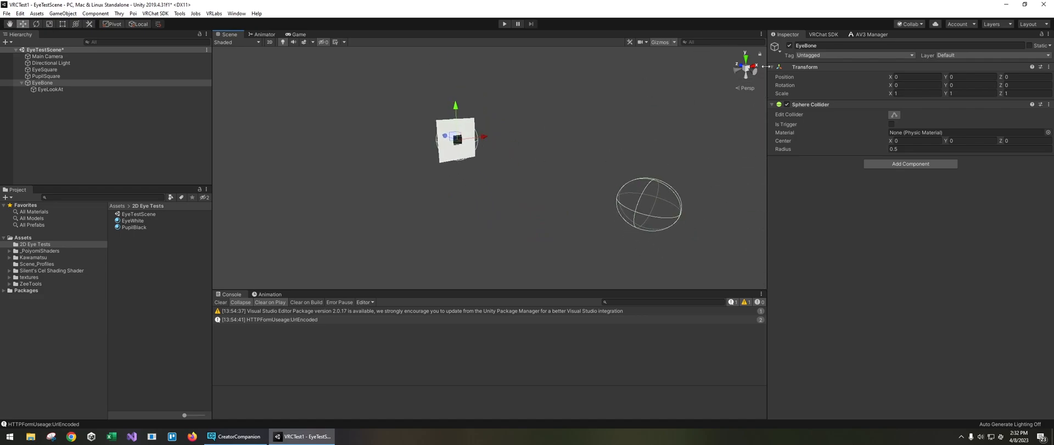
left_click(777, 45)
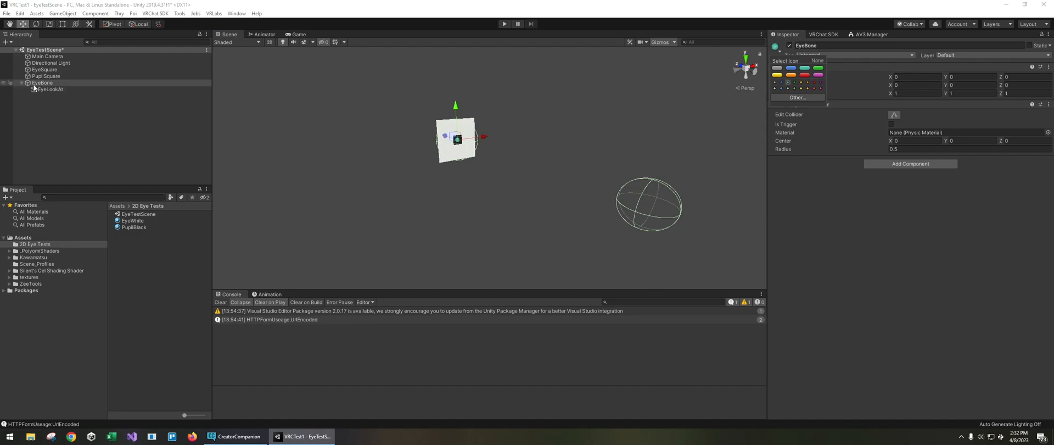
left_click(51, 89)
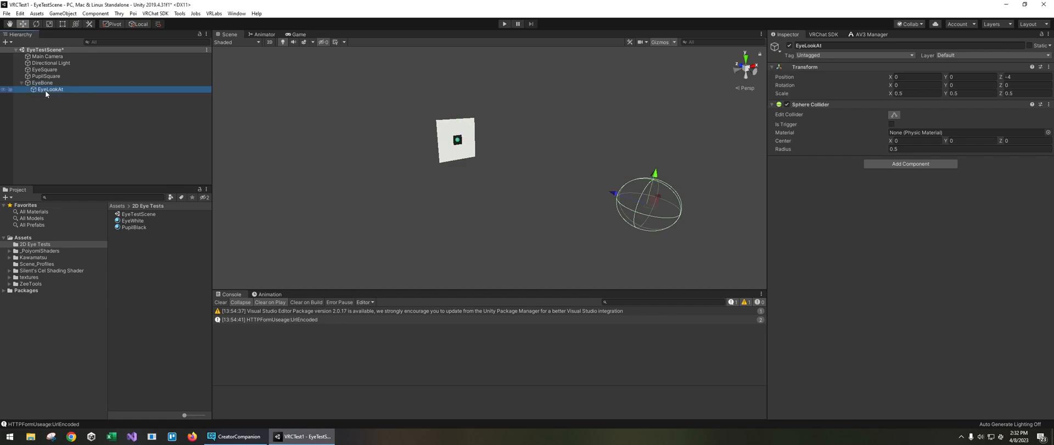
left_click(776, 45)
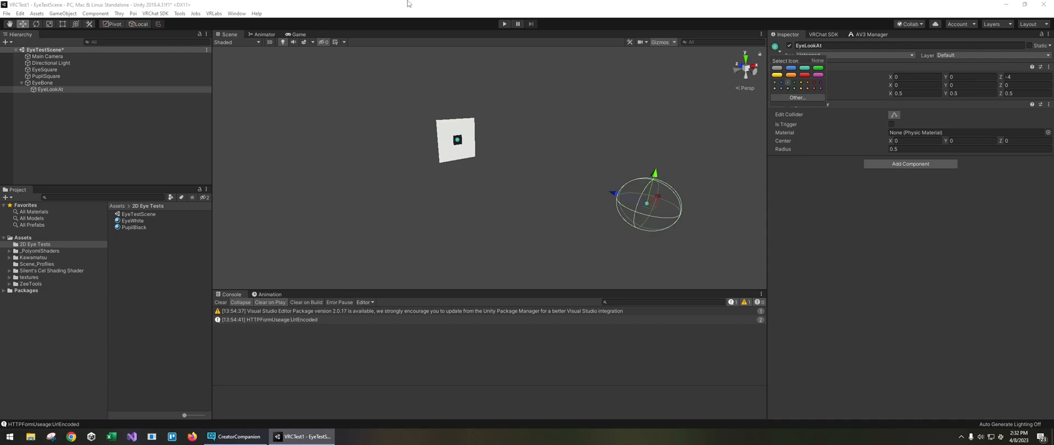
left_click(43, 82)
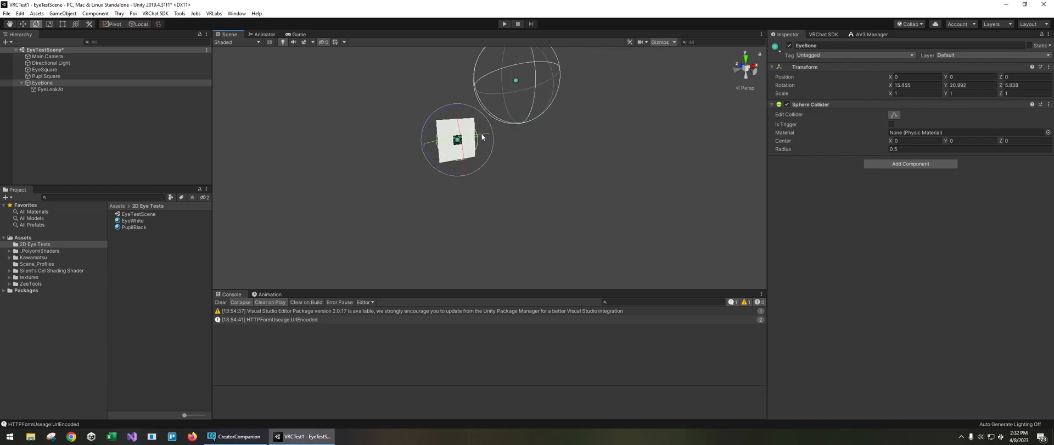
left_click_drag(514, 80, 657, 76)
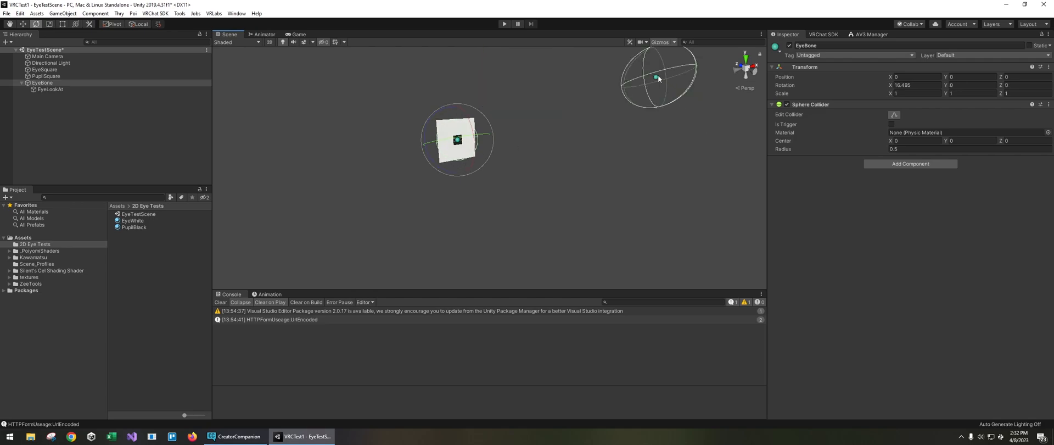
left_click_drag(657, 78, 648, 203)
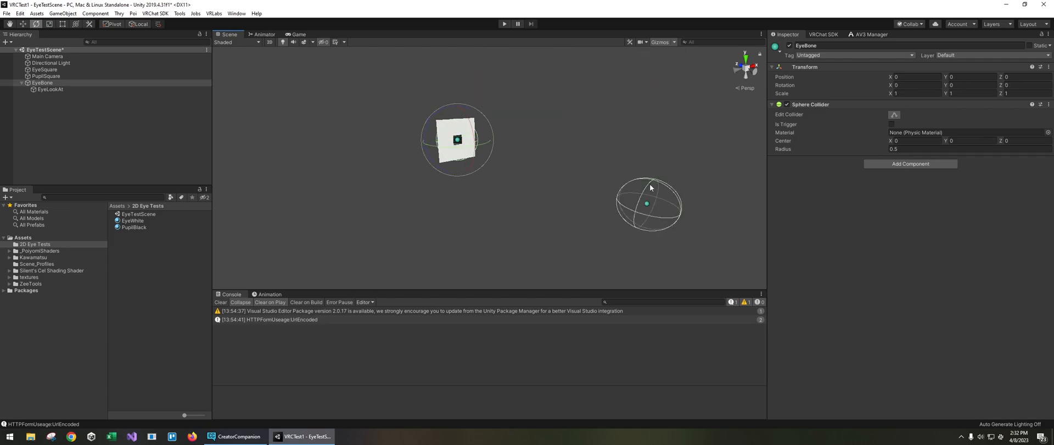
mouse_move(642, 212)
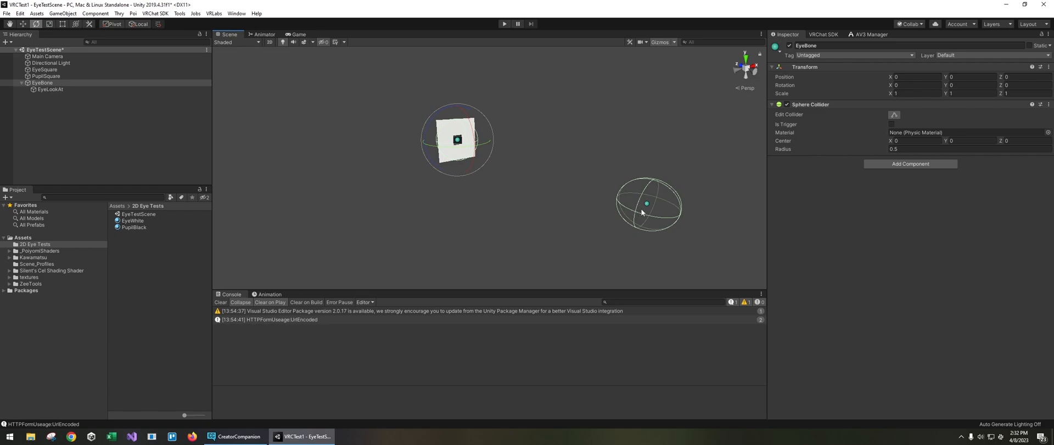
mouse_move(433, 157)
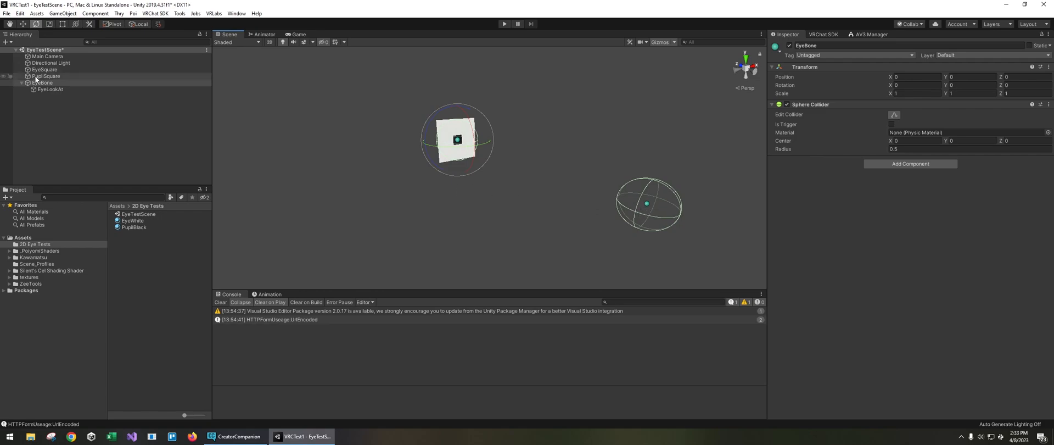
Add a Parent Constraint to PupilSquare with EyeLookAt as its single source.
left_click(46, 75)
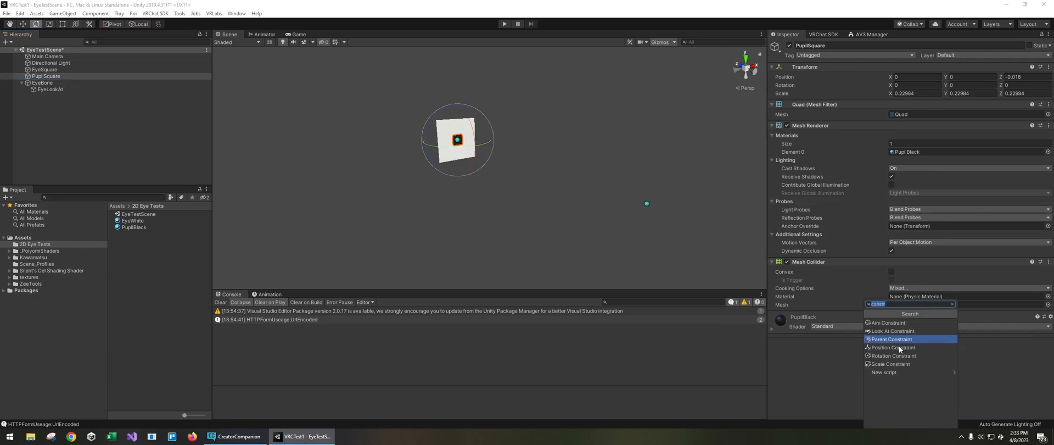
mouse_move(883, 343)
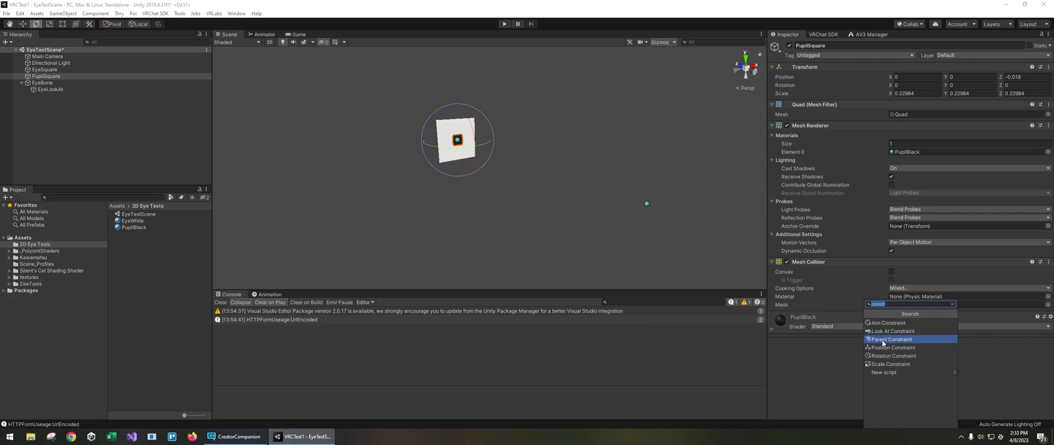
left_click(891, 338)
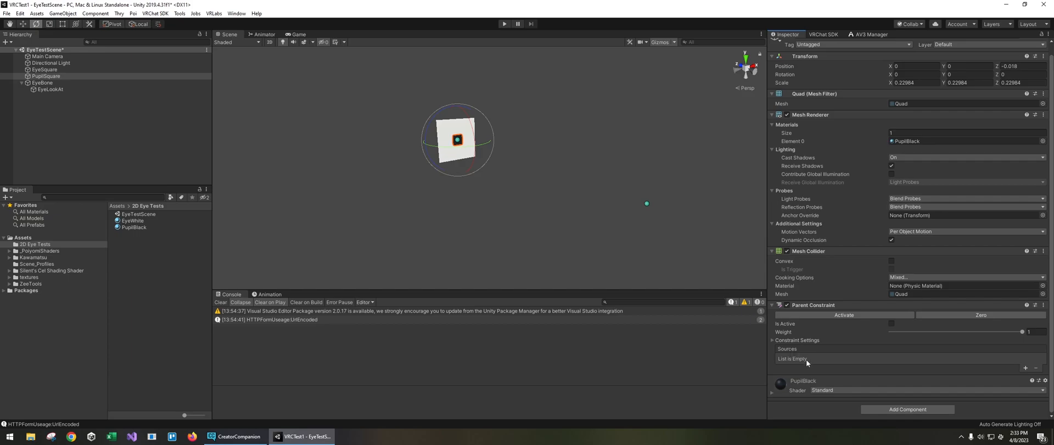
left_click(1025, 368)
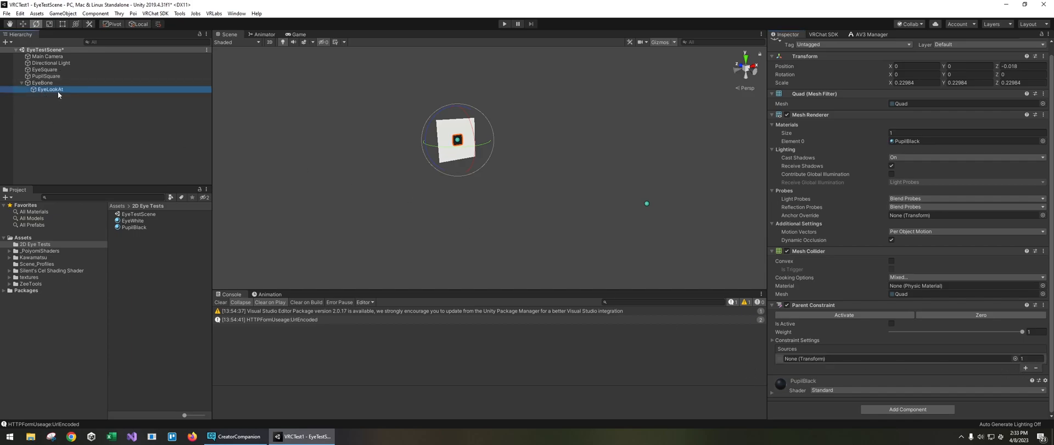
left_click(46, 75)
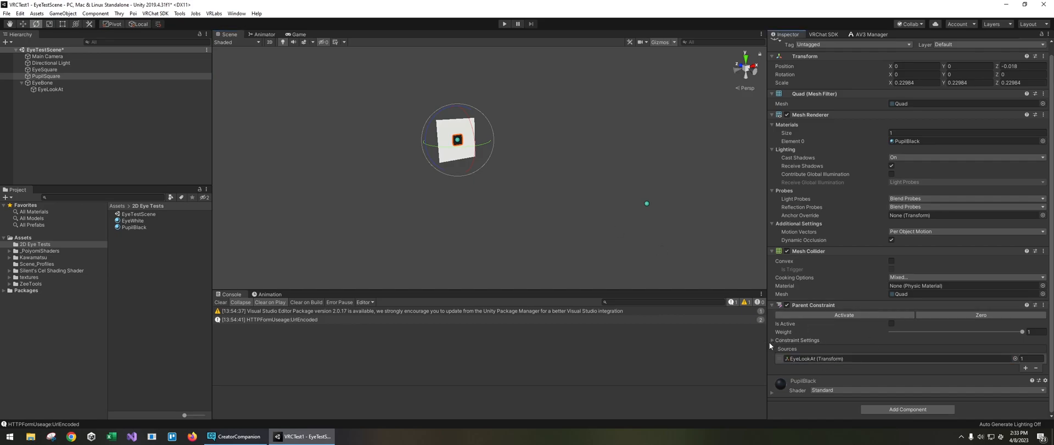
Unfreeze rotation and Z position on the constraint, activate it at its offset, and select EyeBone.
scroll("down", 3)
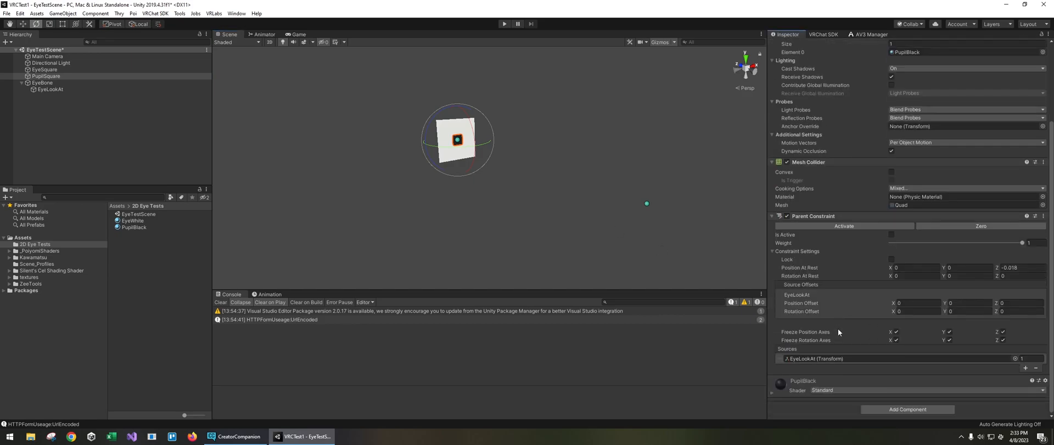
mouse_move(849, 338)
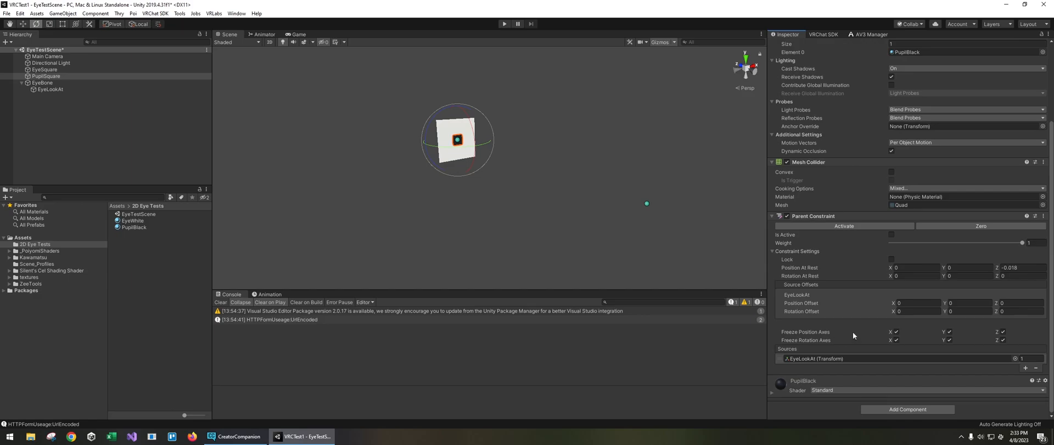
mouse_move(904, 349)
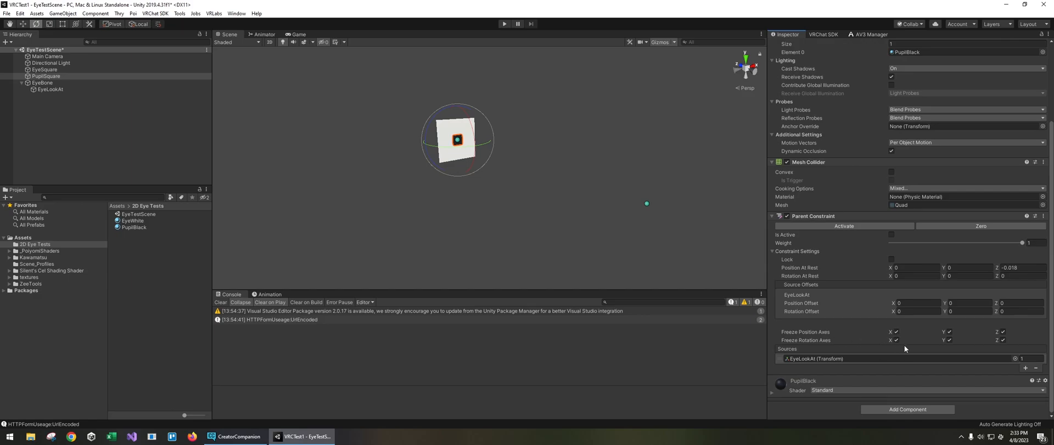
left_click(894, 340)
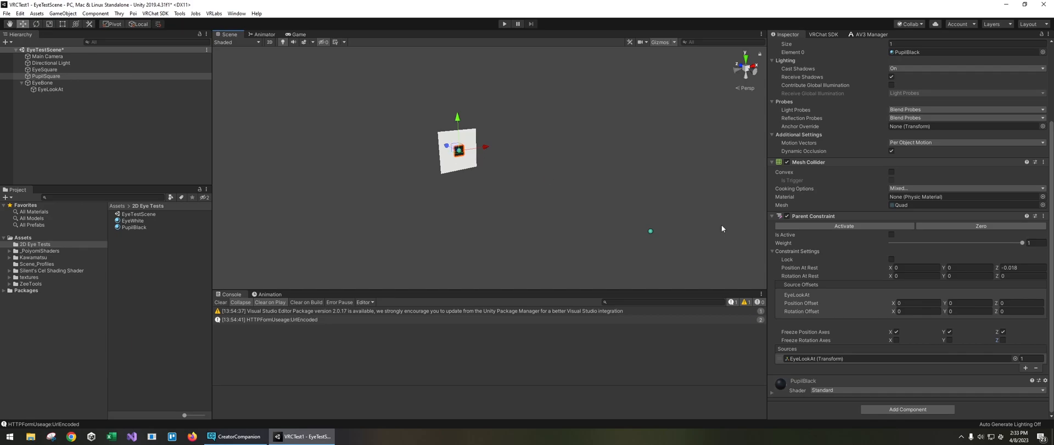
mouse_move(460, 107)
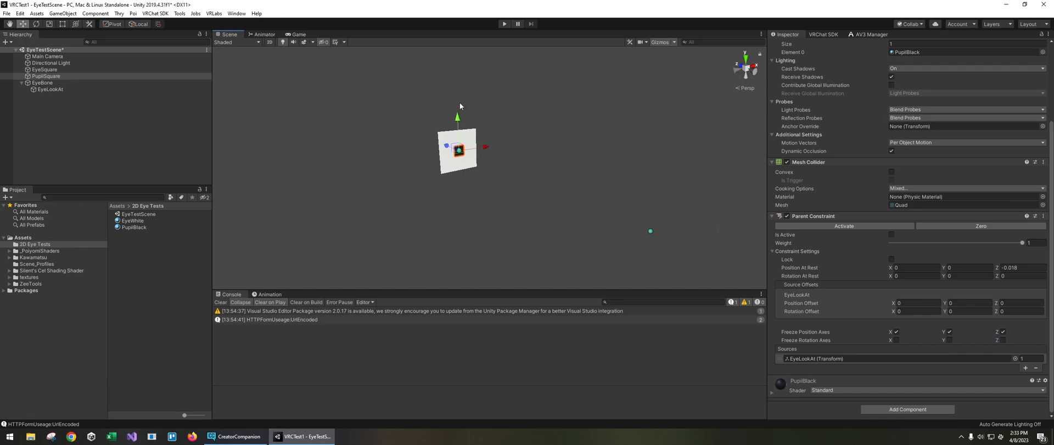
mouse_move(987, 351)
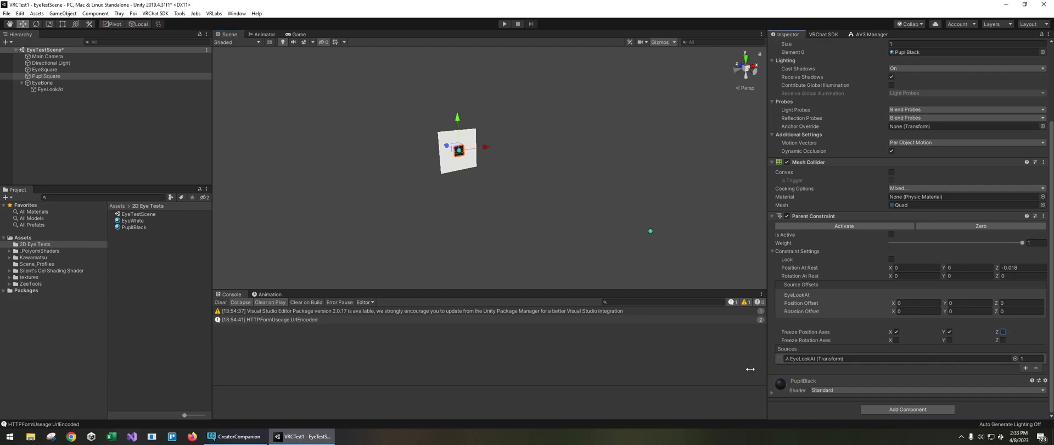
left_click(843, 226)
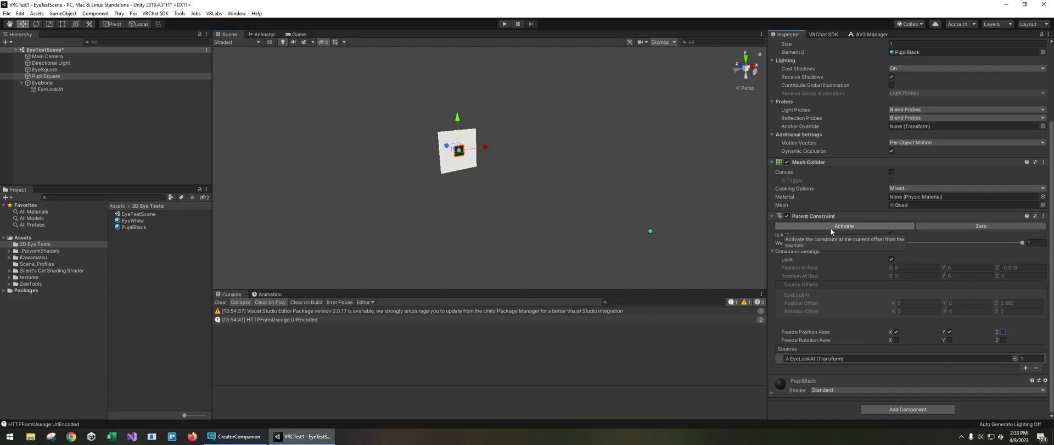
mouse_move(375, 177)
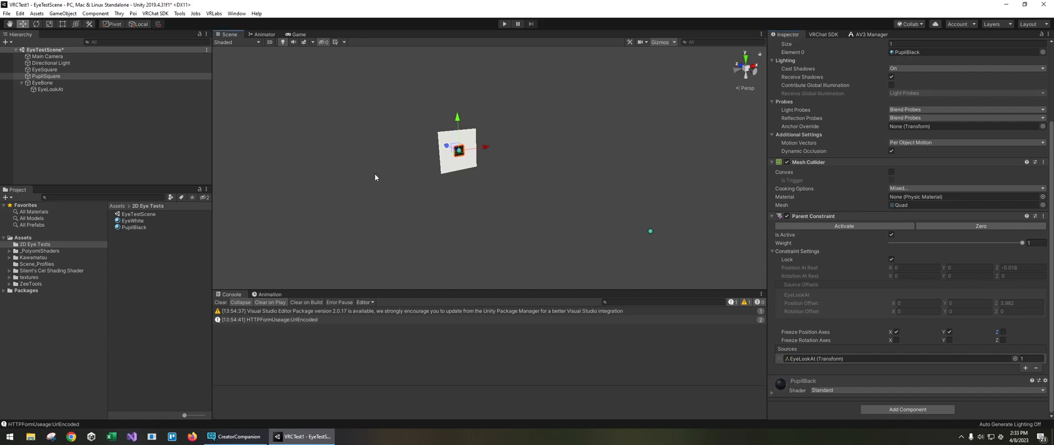
left_click(42, 82)
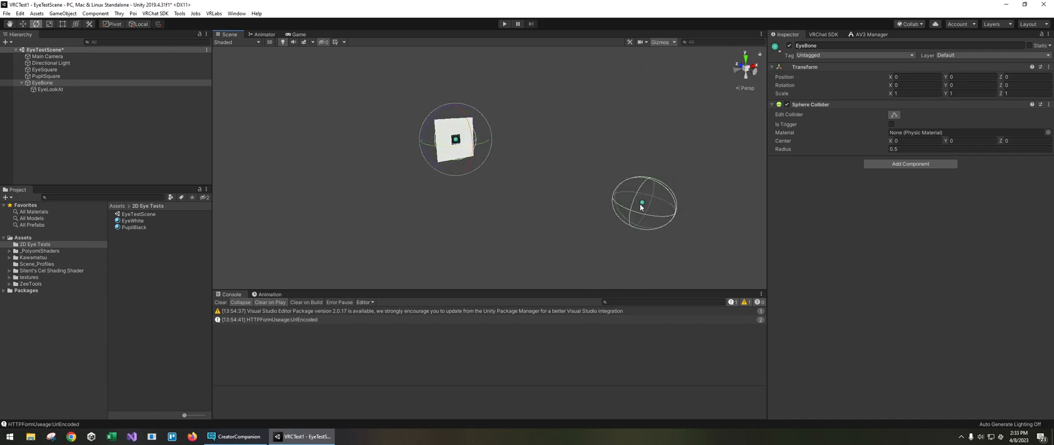
Rotate EyeBone with the gizmo so the pupil slides across the square eye white.
left_click(51, 89)
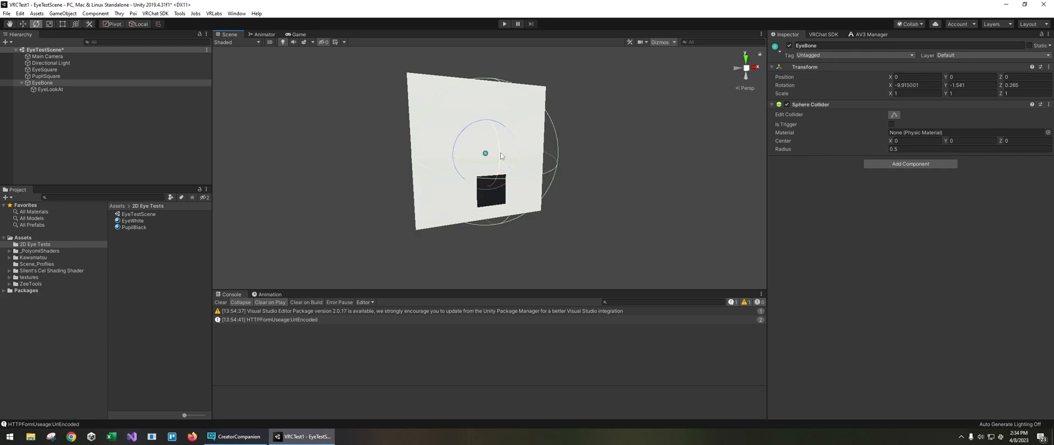
left_click_drag(490, 190, 491, 127)
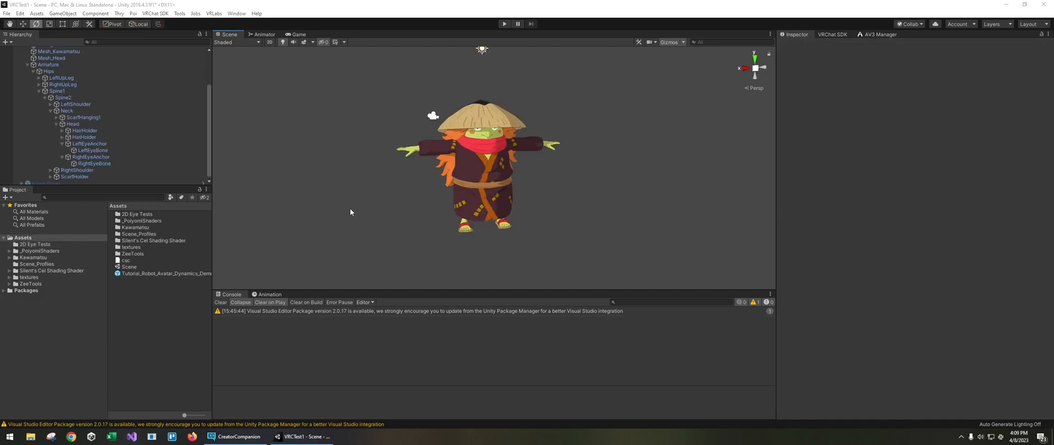
mouse_move(387, 188)
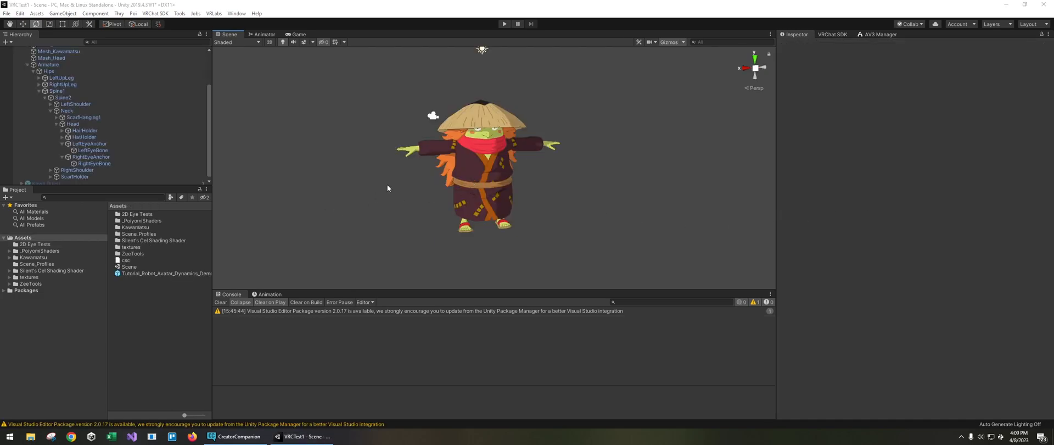
mouse_move(349, 146)
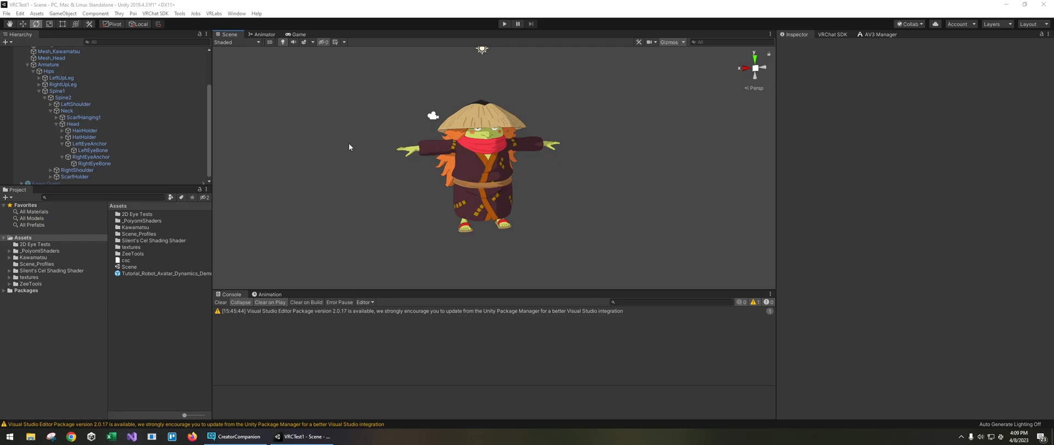
mouse_move(426, 166)
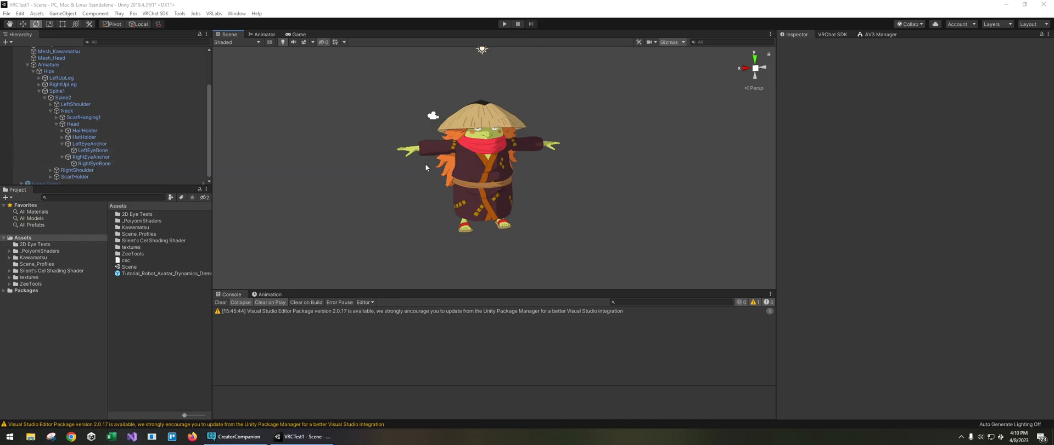
Select LeftEyeBone and RightEyeBone together, zoomed in on the frog avatar's face.
left_click(92, 151)
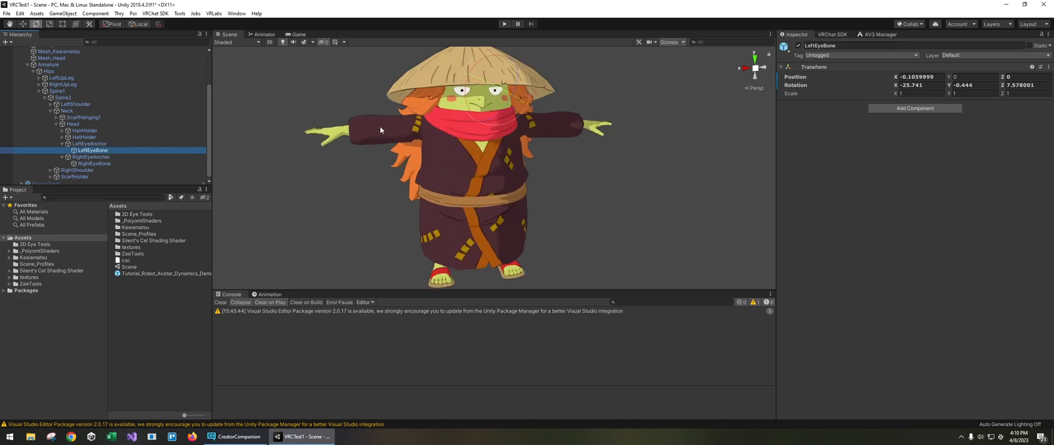
scroll("up", 3)
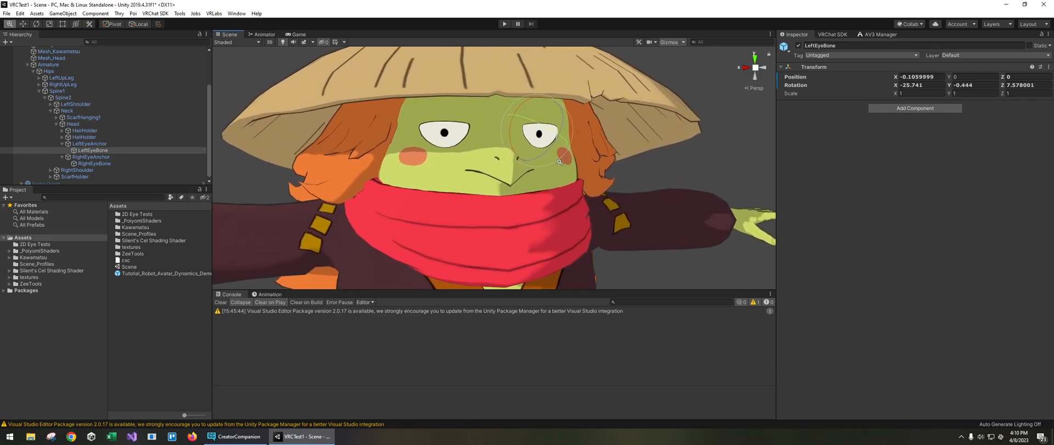
left_click(94, 163)
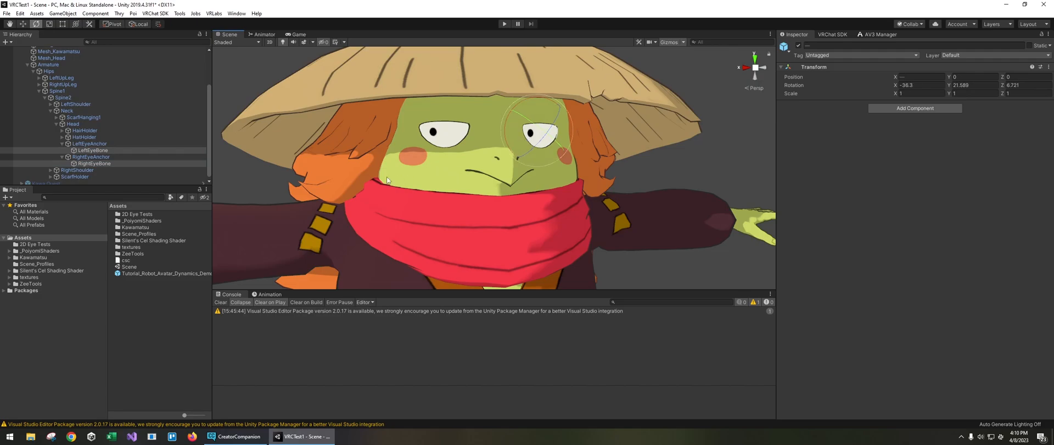
Switch the Scene draw mode to Shaded Wireframe to expose the eye spheres.
left_click(237, 42)
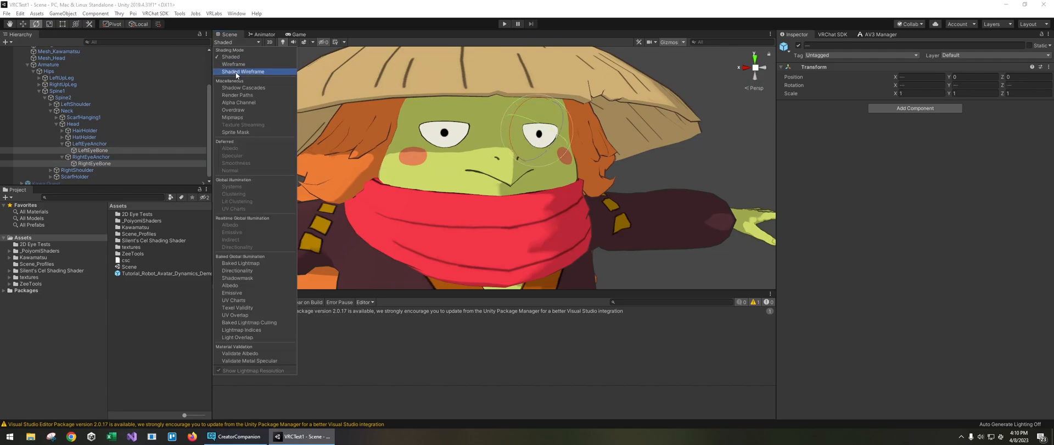
left_click(241, 72)
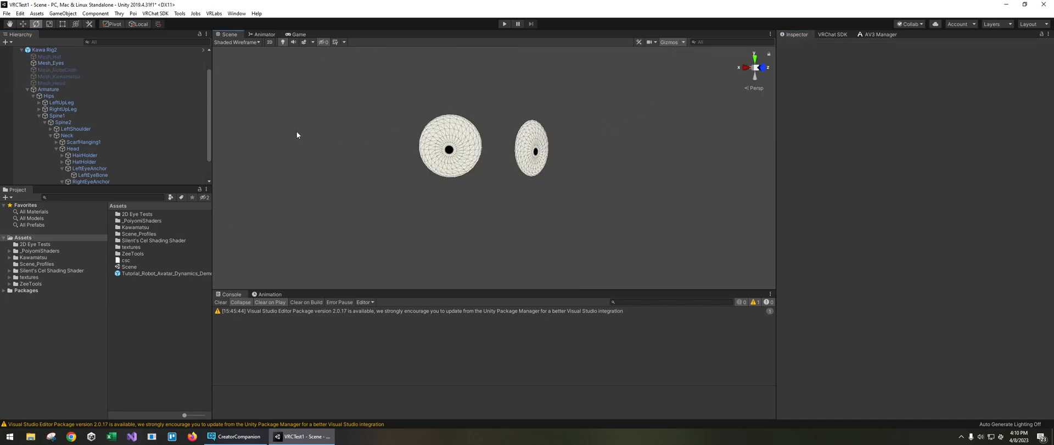
Select LeftEyeBone under Head and add a Sphere Collider around its eyeball.
left_click(73, 124)
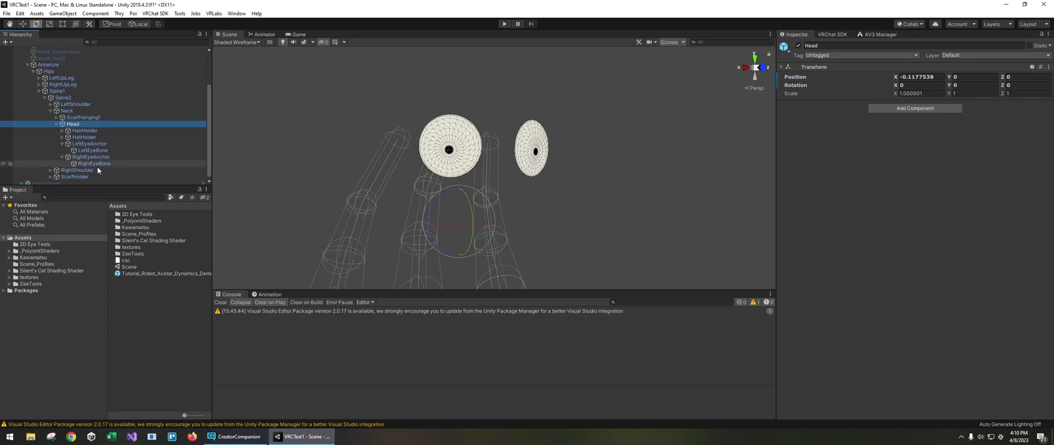
left_click(86, 149)
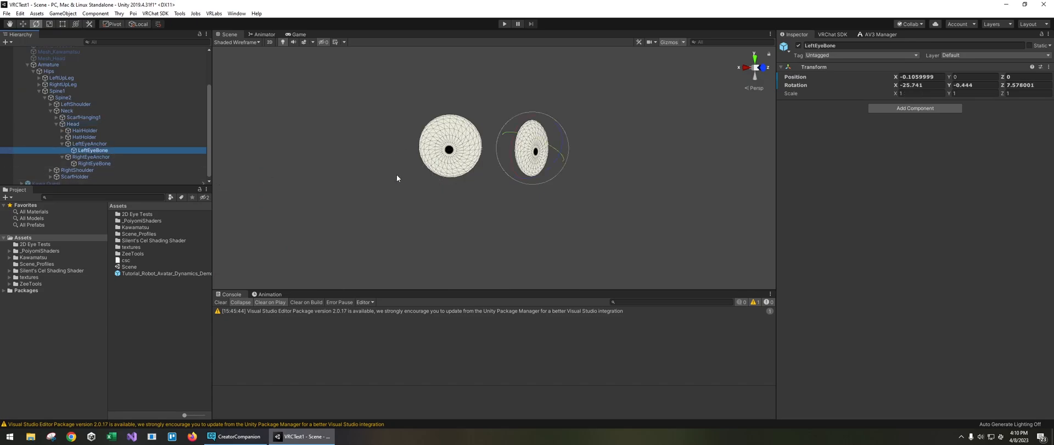
mouse_move(519, 208)
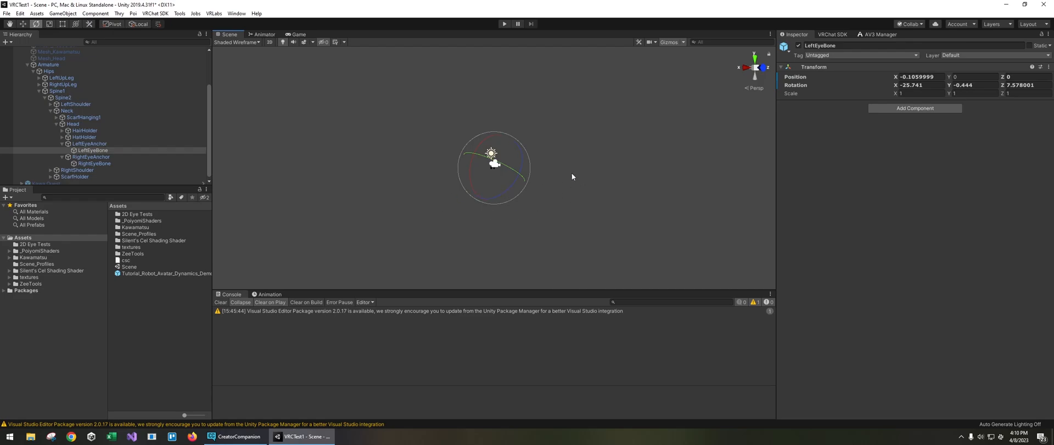
mouse_move(862, 123)
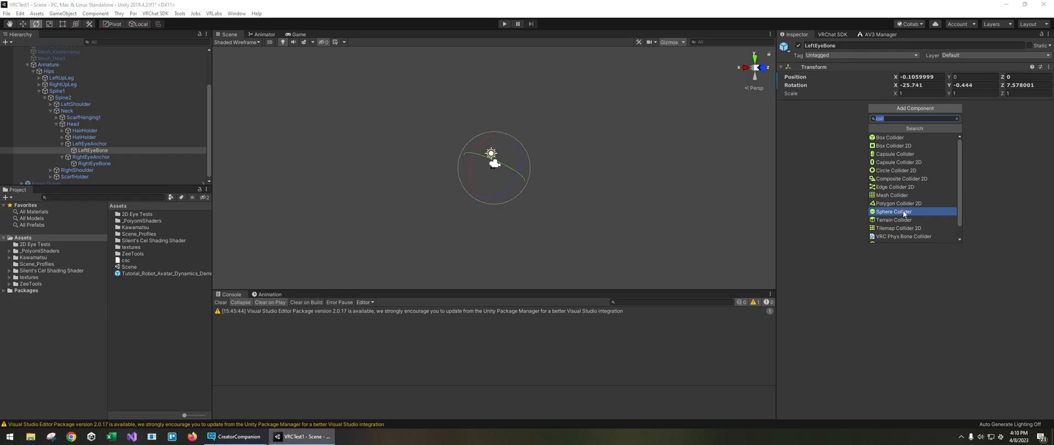
left_click(892, 212)
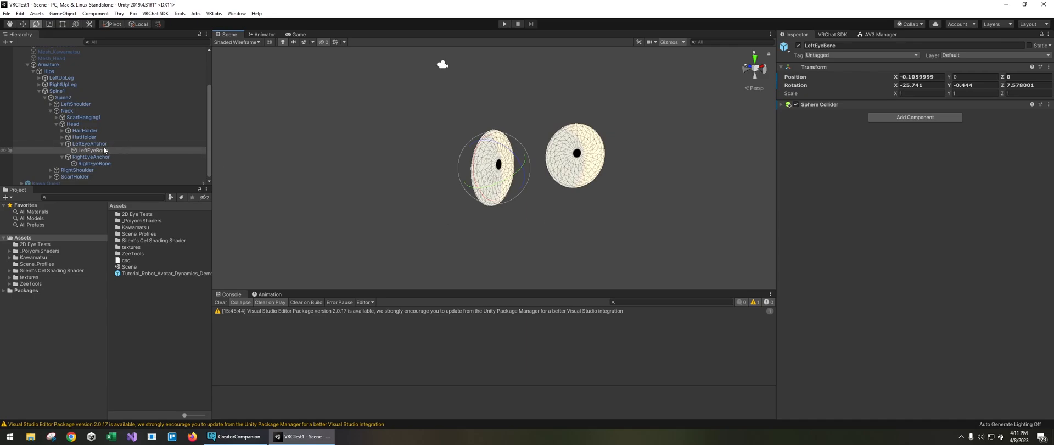
left_click(90, 143)
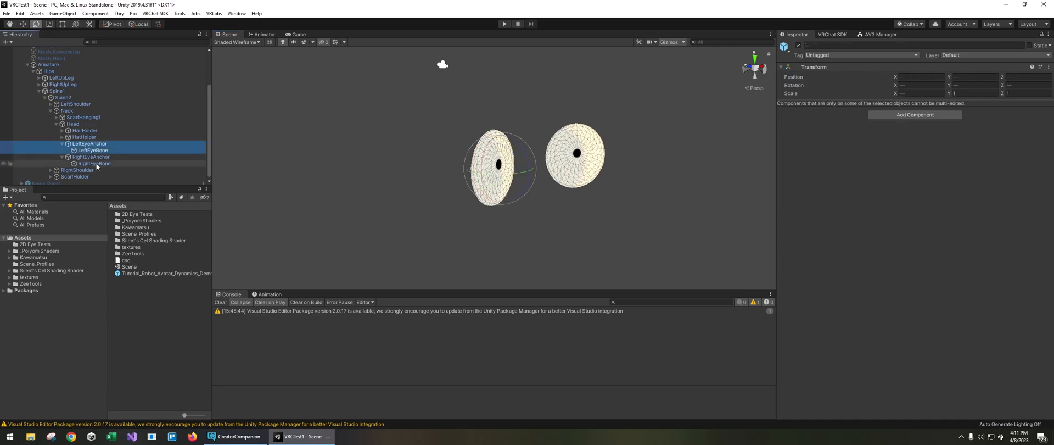
left_click(783, 47)
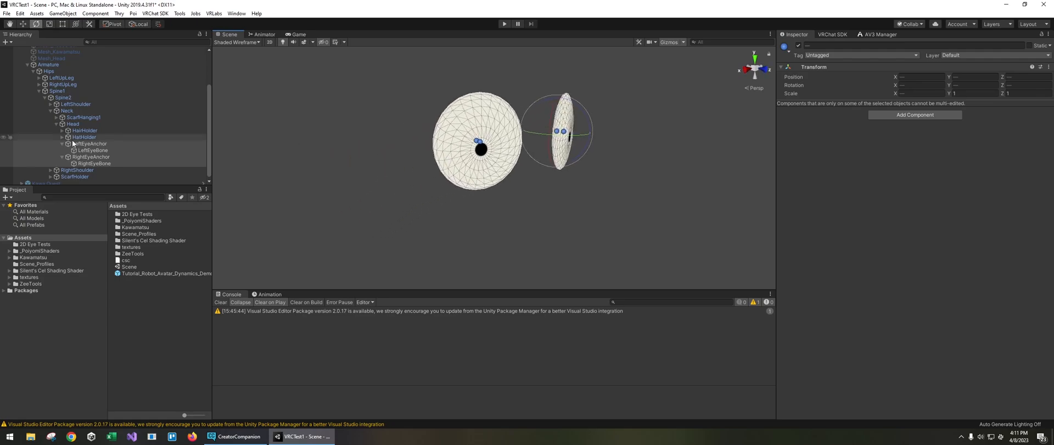
left_click(88, 143)
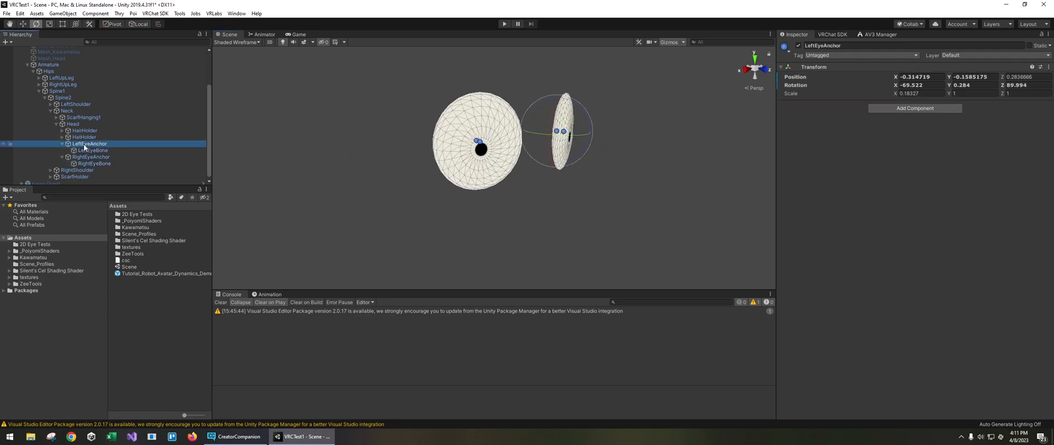
left_click(88, 149)
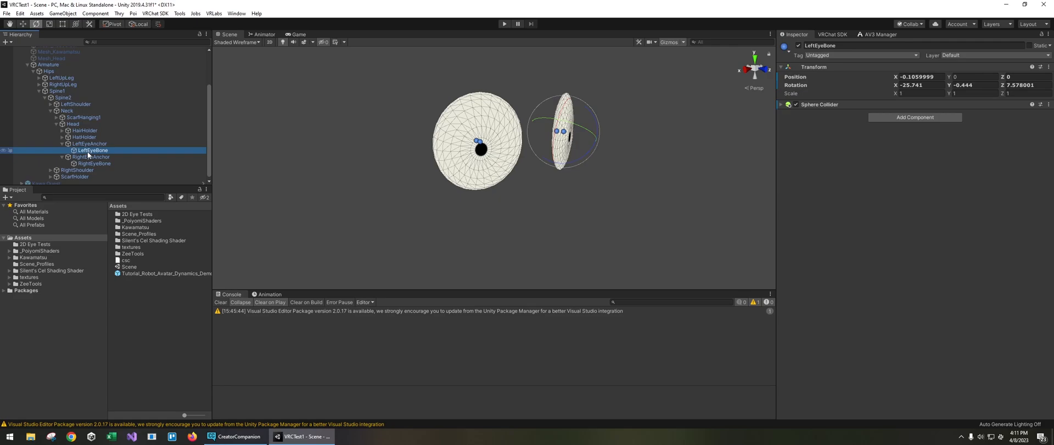
mouse_move(106, 155)
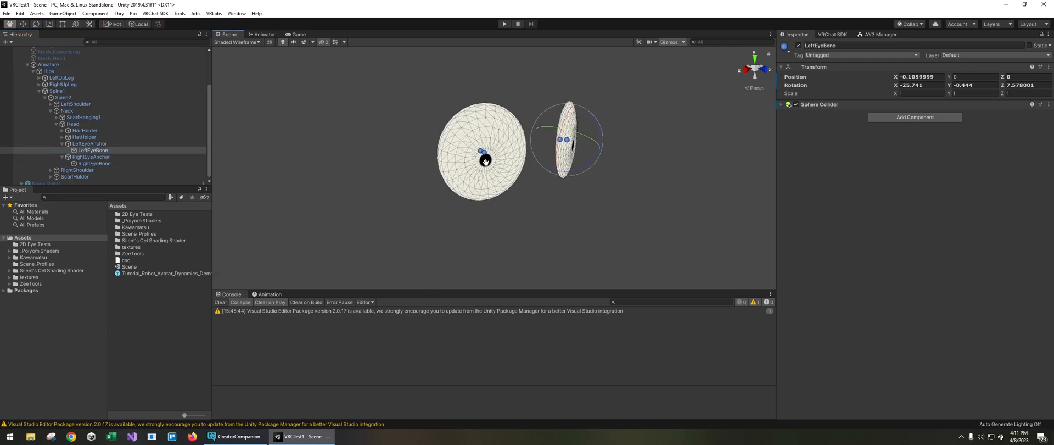
Select LeftEyeAnchor and restore its Scale X to 1 so the eyeball is round.
left_click(88, 144)
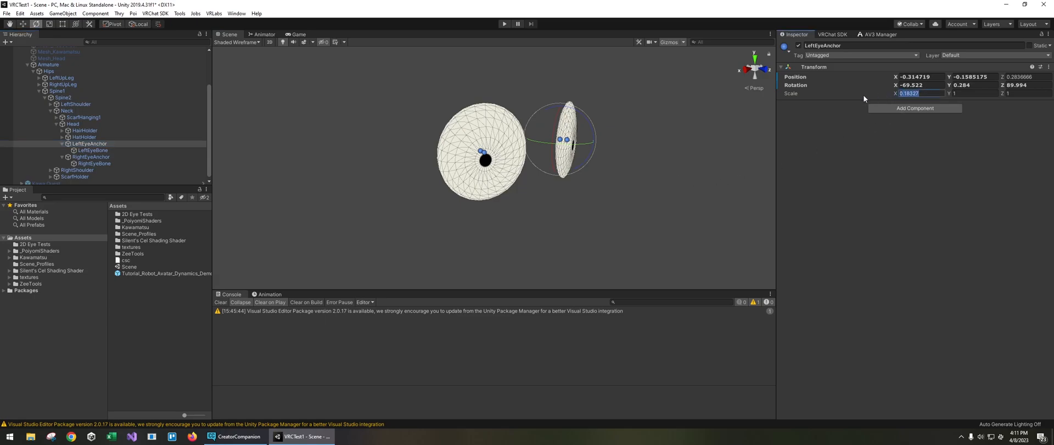
mouse_move(925, 161)
type("1")
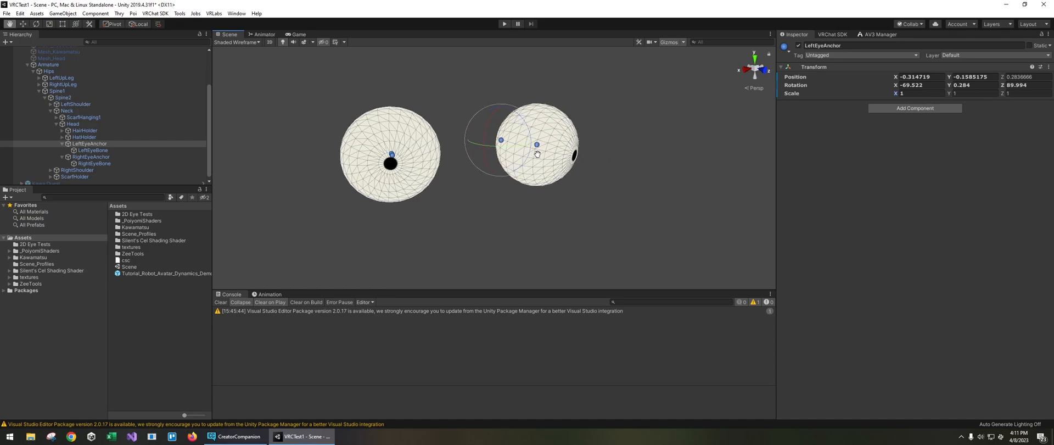
scroll("down", 3)
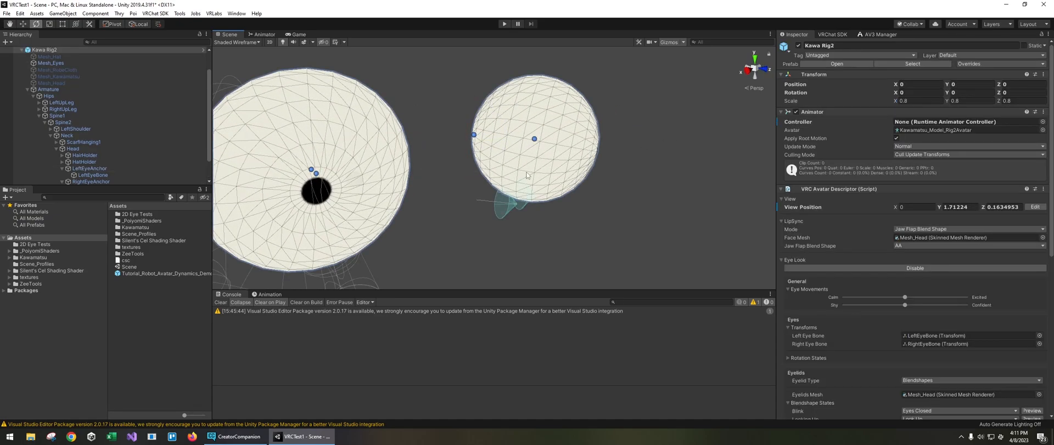
Drag LeftEyeAnchor's Scale X below 1 to squash the left eyeball again.
left_click(92, 174)
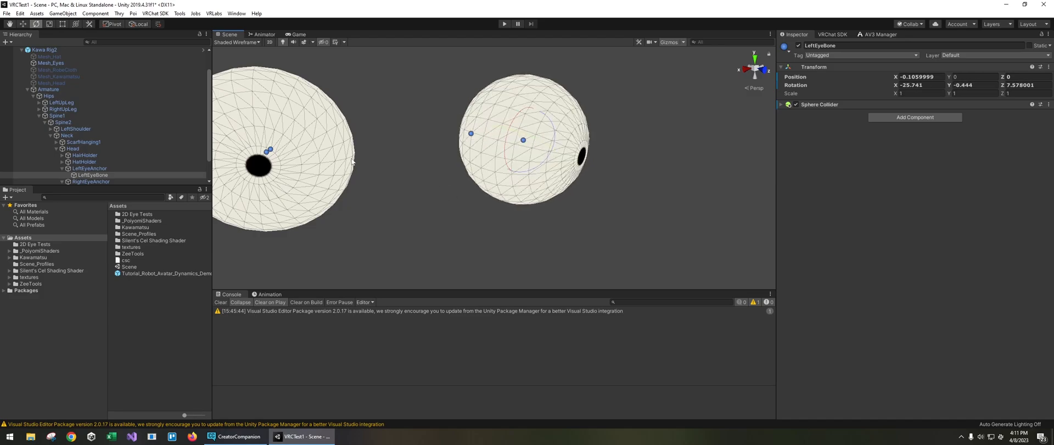
left_click(88, 168)
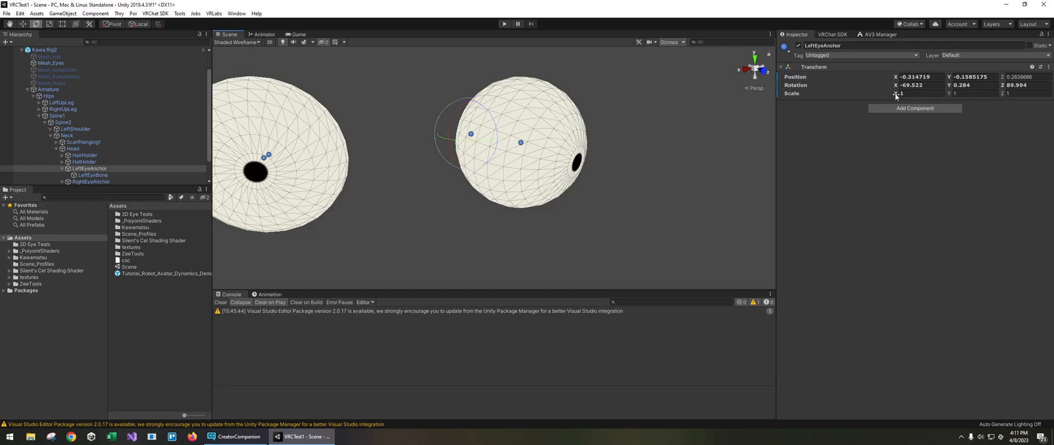
left_click_drag(900, 94, 887, 93)
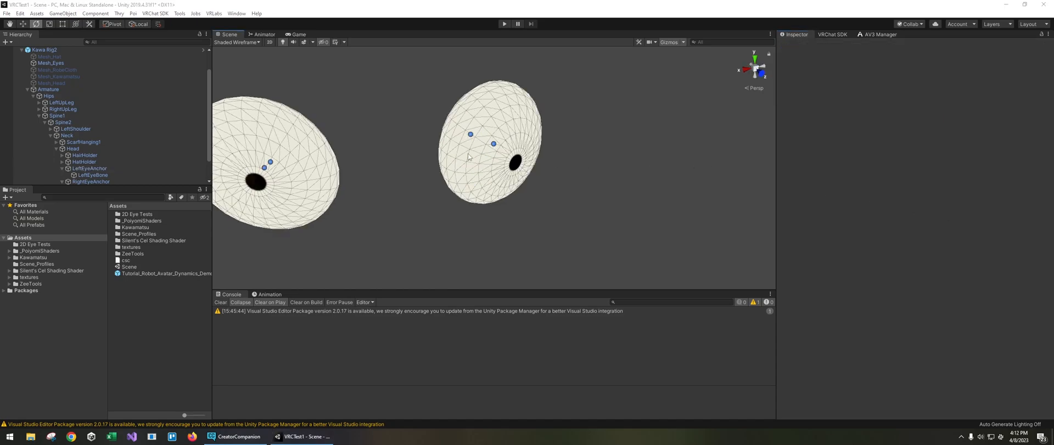
Orbit to view the left eye edge-on and confirm LeftEyeAnchor's X scale of about 0.18.
left_click(44, 49)
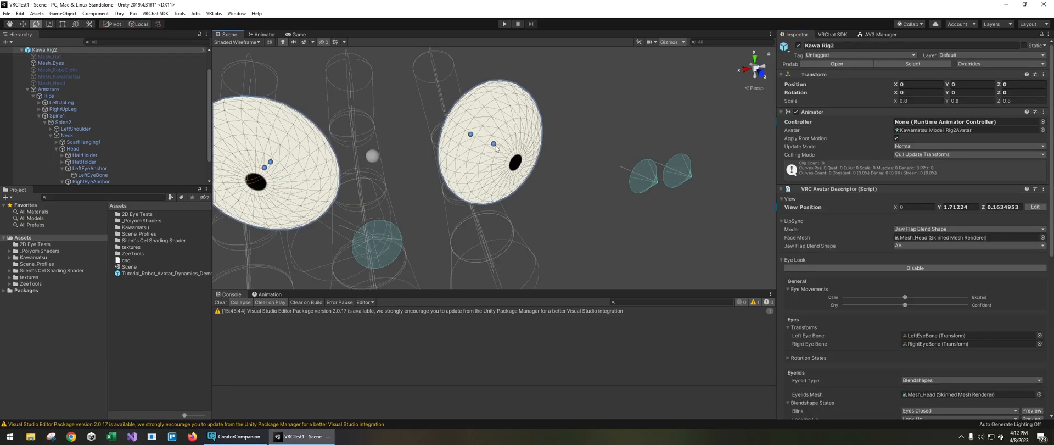
left_click(92, 175)
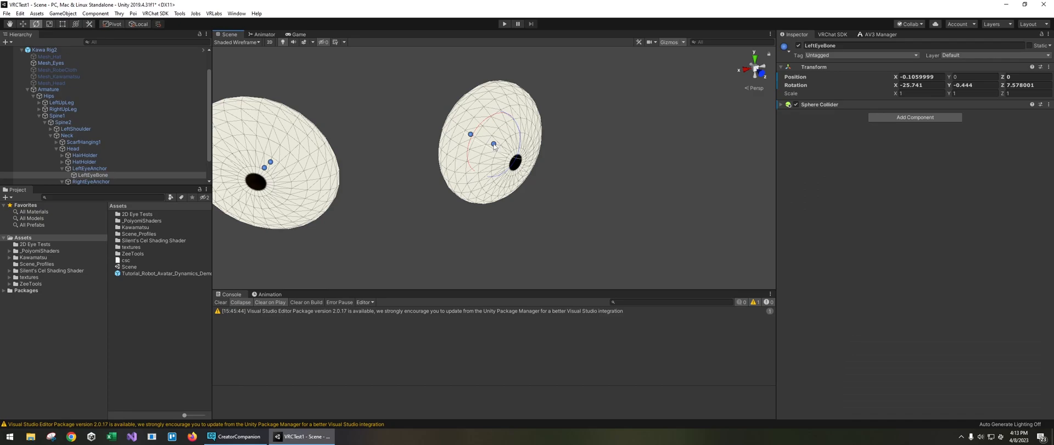
left_click_drag(494, 145, 513, 133)
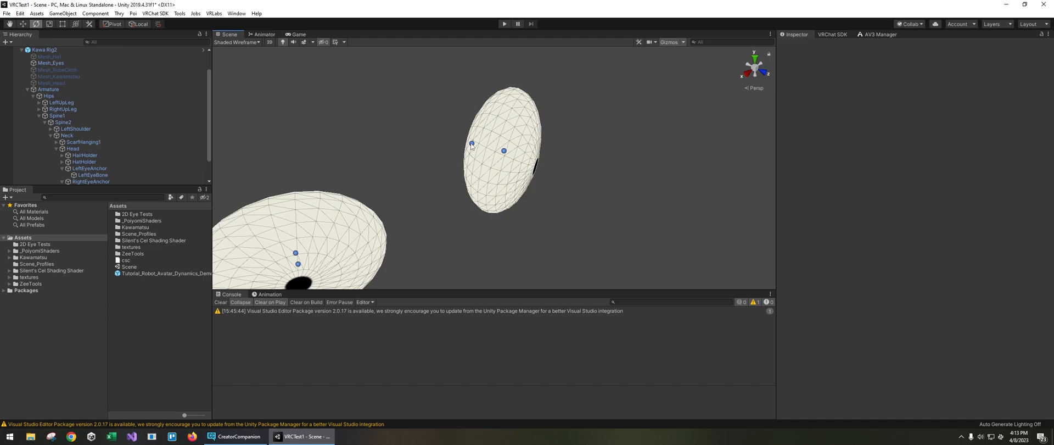
left_click(88, 168)
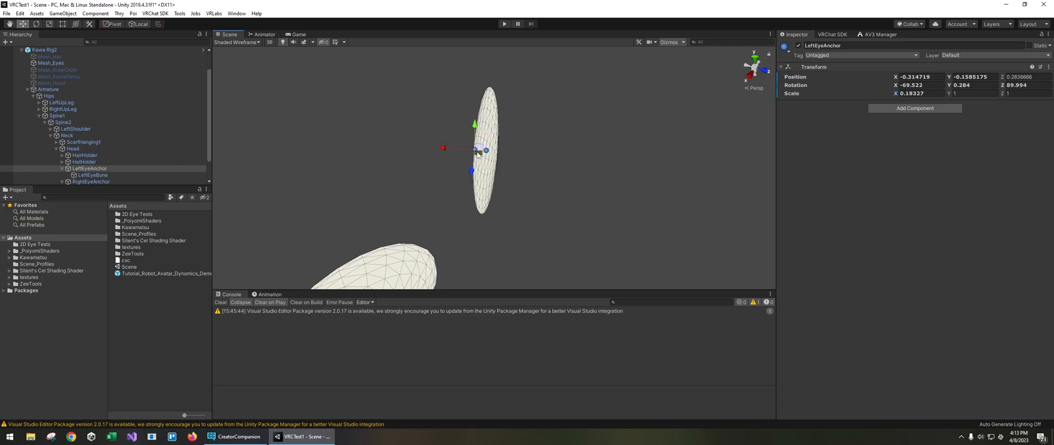
Rotate LeftEyeBone to about 3.5, −166, 171 so the pupil turns inside the flattened eye, then deselect.
left_click_drag(474, 149, 447, 148)
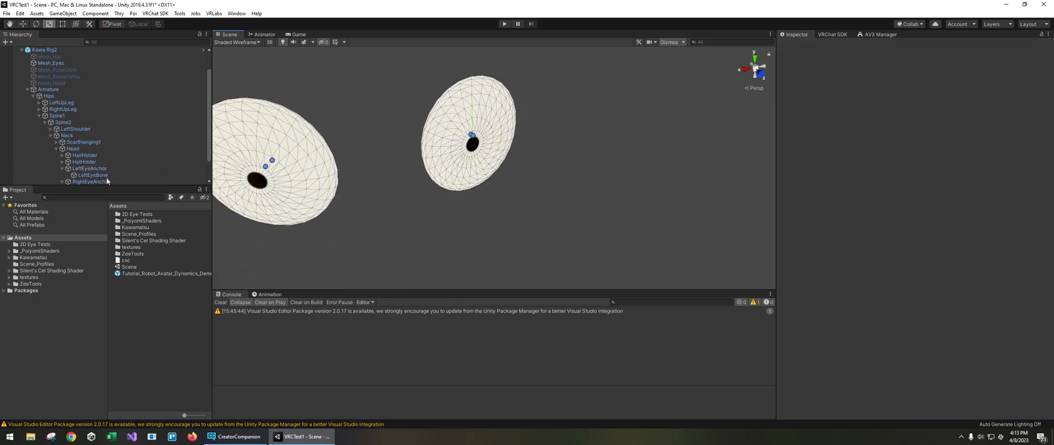
left_click(92, 174)
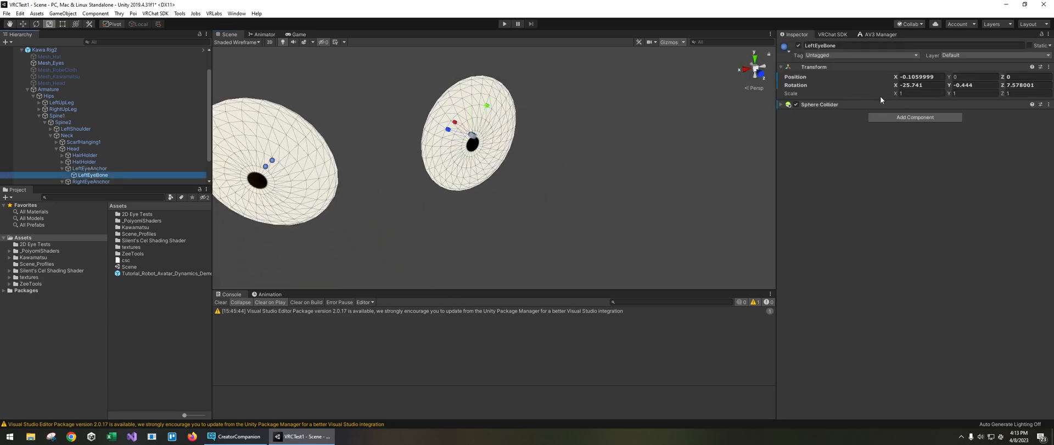
left_click(469, 134)
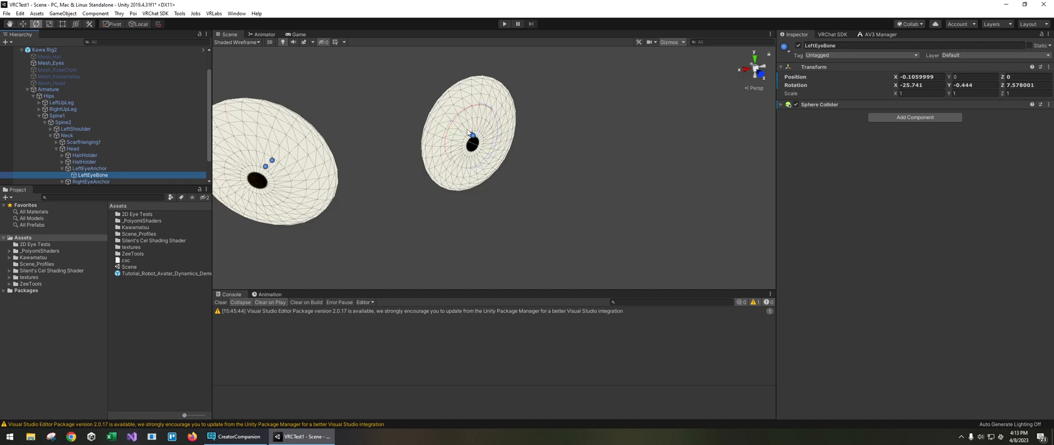
left_click_drag(471, 134, 472, 118)
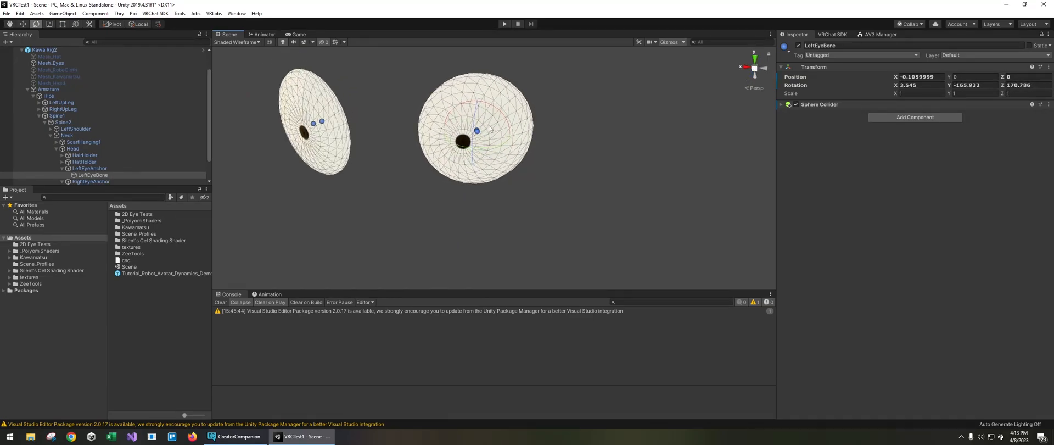
left_click(87, 168)
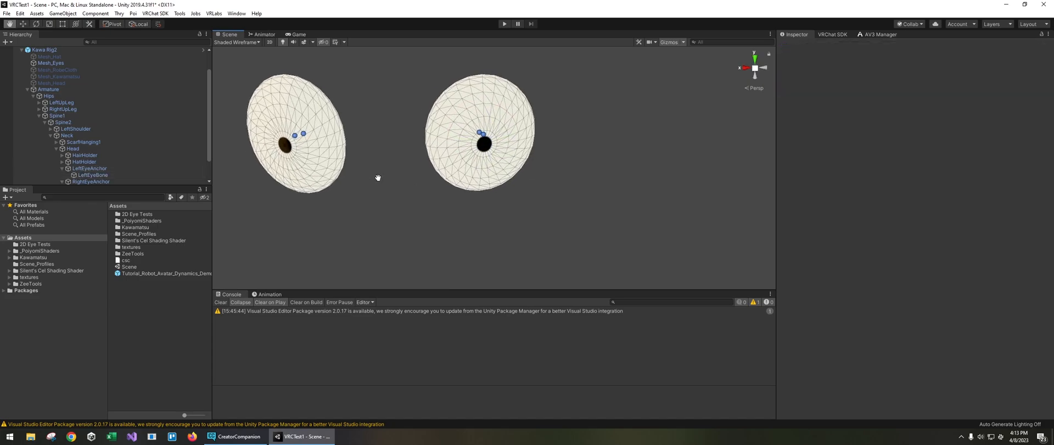
scroll("down", 3)
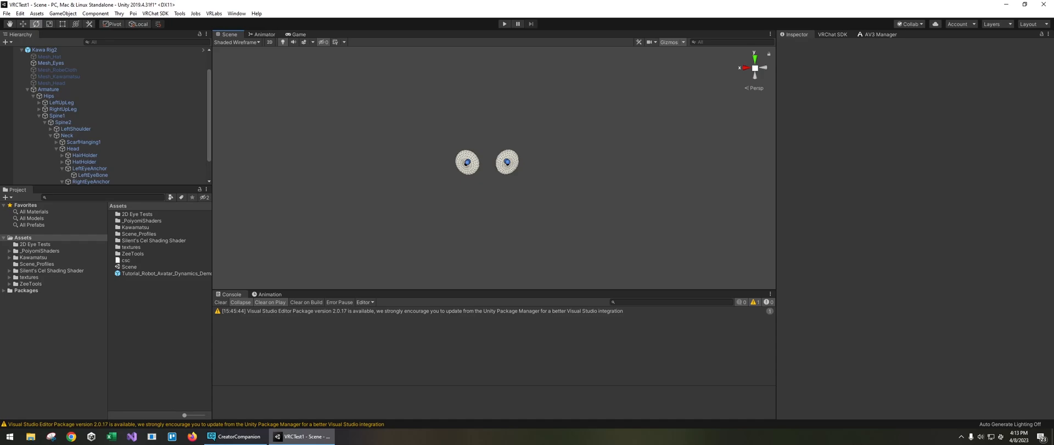